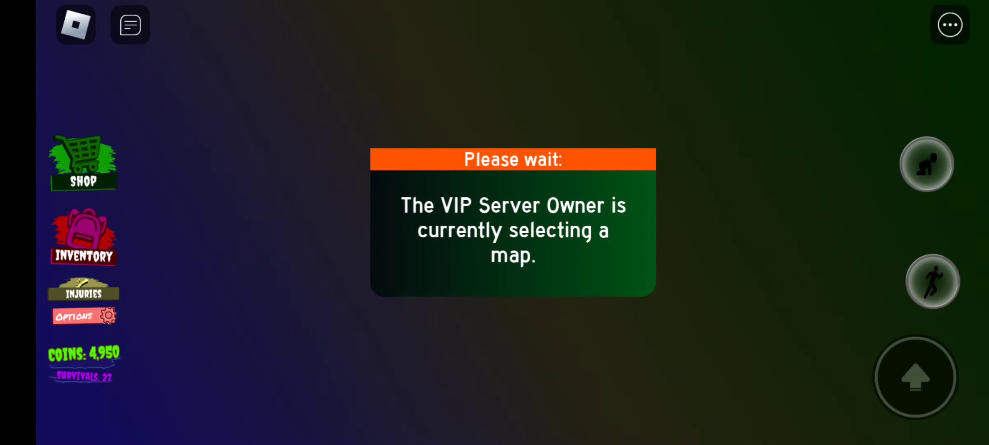
- Check the game options and leaderboard, then close them before heading into the hotel
{"action": "left_click", "coordinate": [83, 316]}
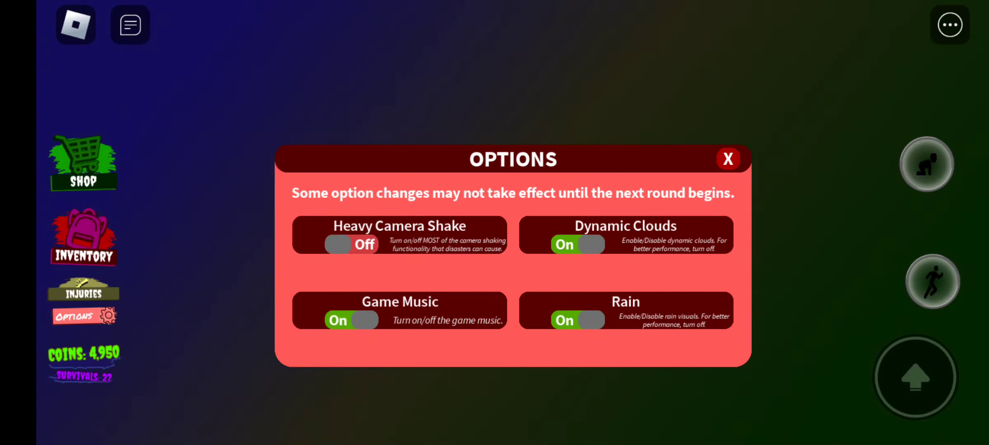
{"action": "left_click", "coordinate": [727, 159]}
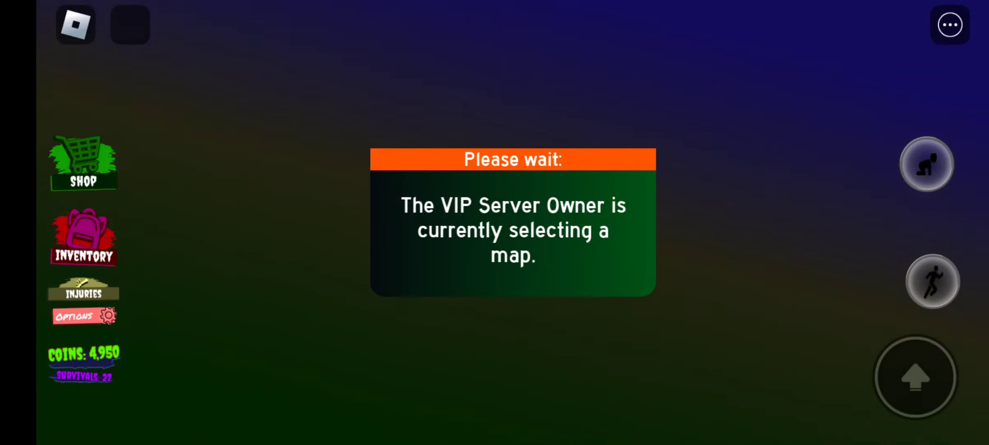
{"action": "left_click", "coordinate": [83, 315]}
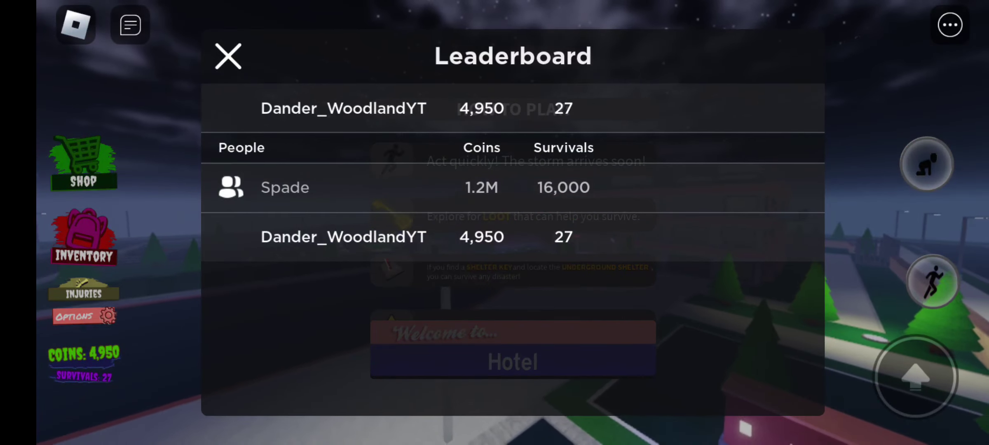
{"action": "left_click", "coordinate": [227, 56]}
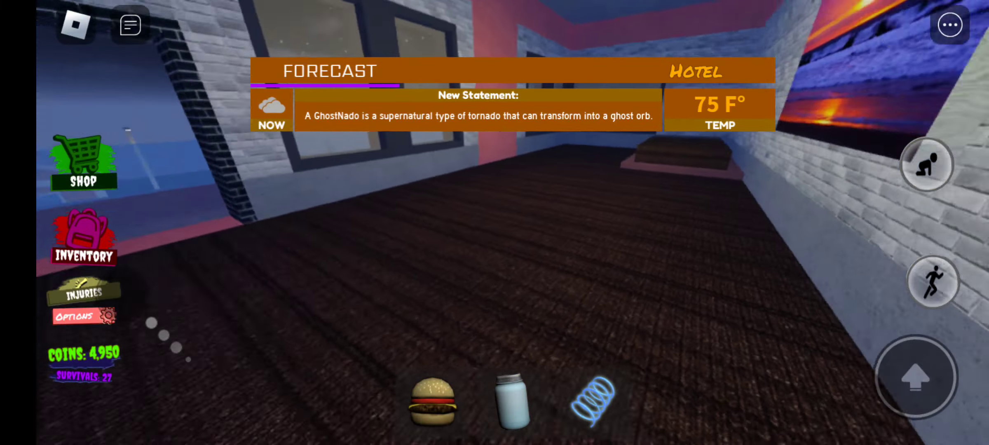
- Equip the spring from the hotbar while standing on the hotel rooftop
{"action": "left_click", "coordinate": [592, 401]}
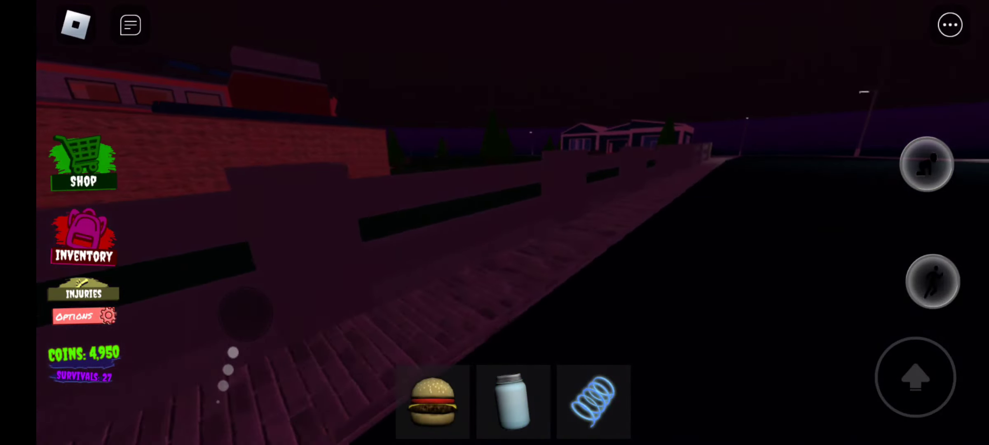
{"action": "left_click", "coordinate": [592, 402]}
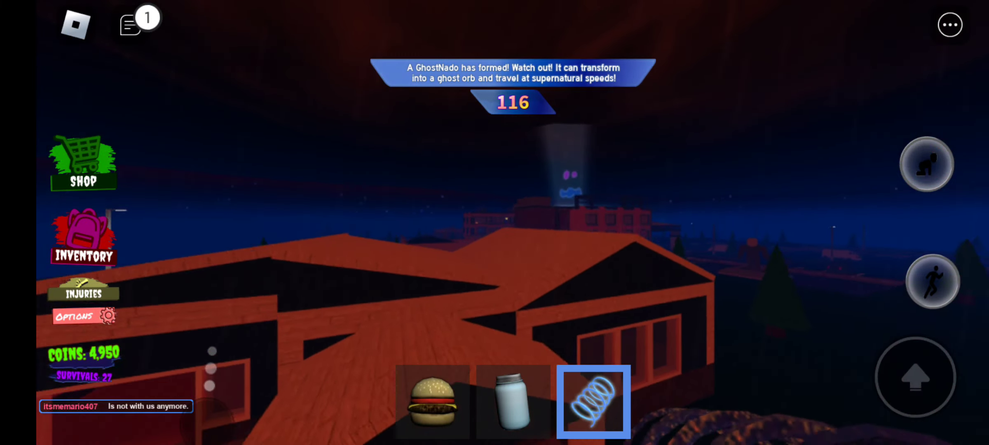
- Run and jump across the lawn to put distance between the player and the tornado
{"action": "left_click", "coordinate": [130, 24]}
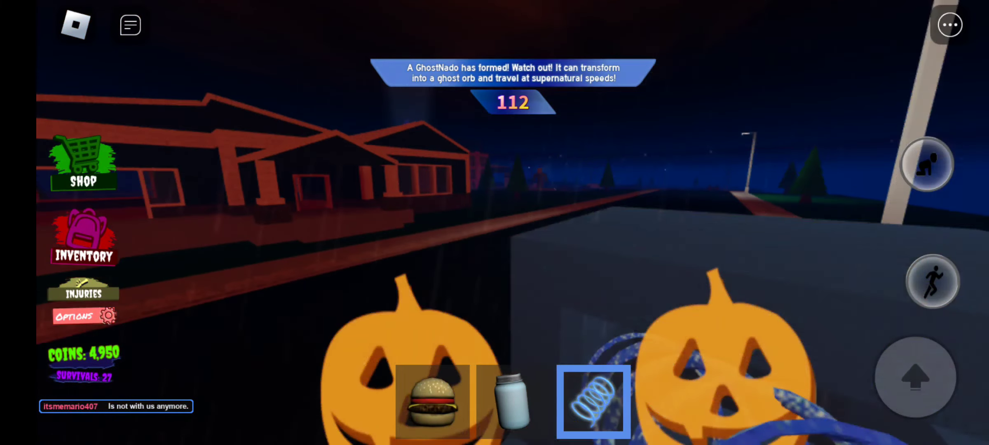
{"action": "left_click", "coordinate": [130, 26]}
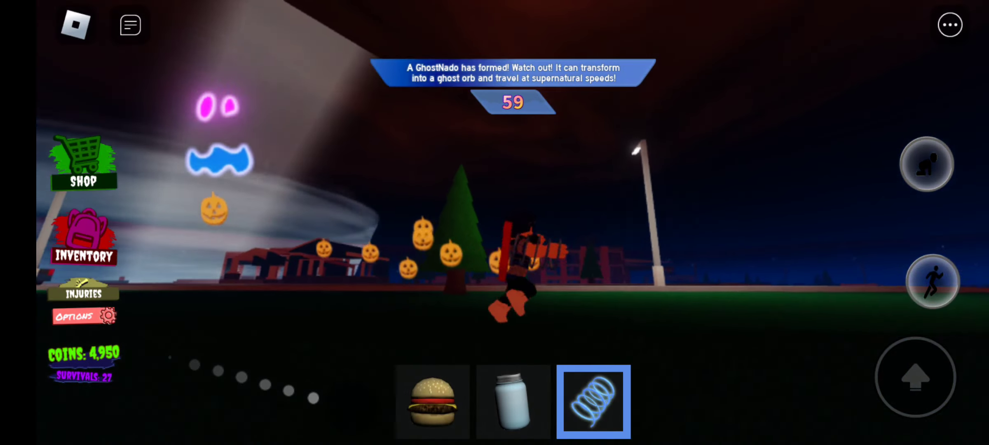
- Swap between the jar and spring hotbar slots, ending with the jar in hand
{"action": "left_click", "coordinate": [512, 401]}
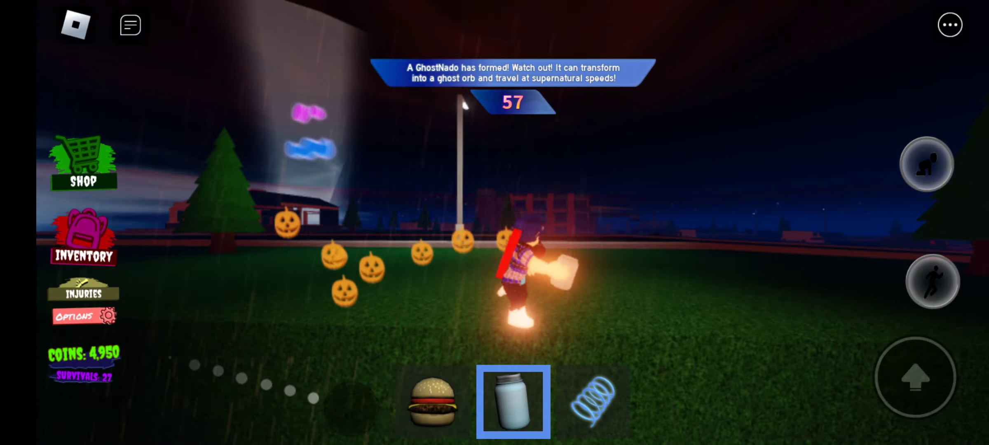
{"action": "left_click", "coordinate": [593, 401]}
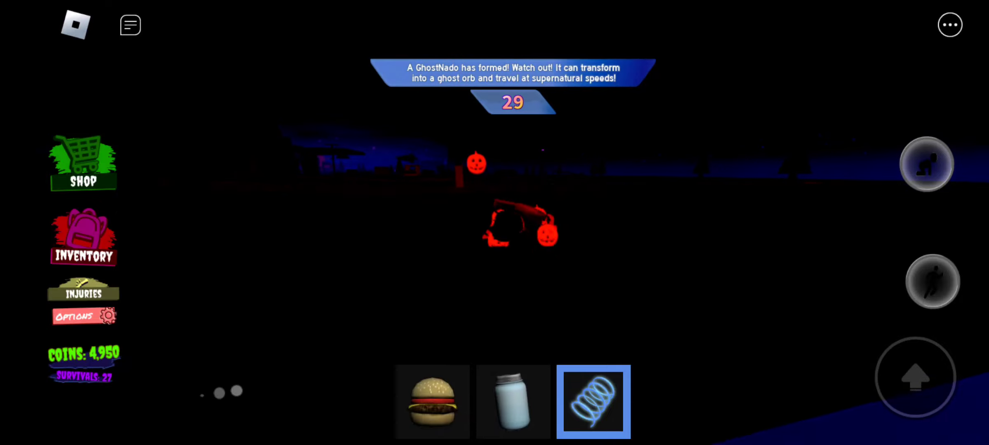
{"action": "left_click", "coordinate": [512, 402]}
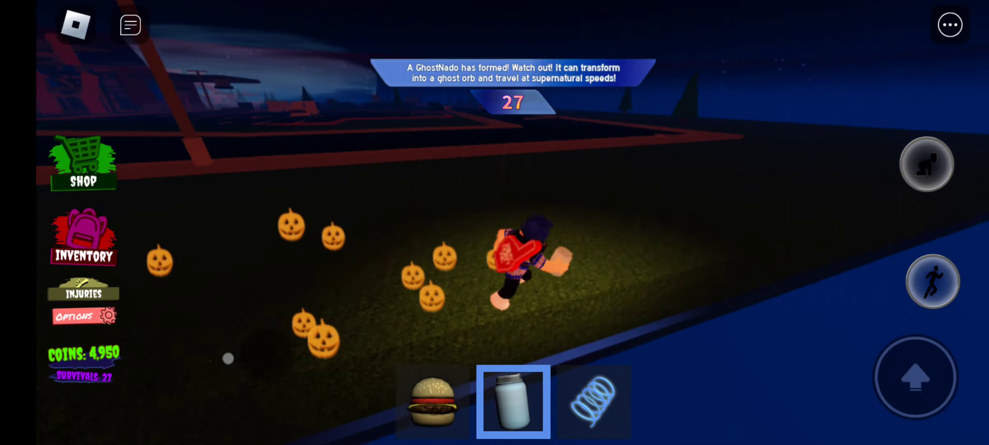
- Hold the spring through the final seconds, then close the leaderboard after checking survivals
{"action": "left_click", "coordinate": [592, 402]}
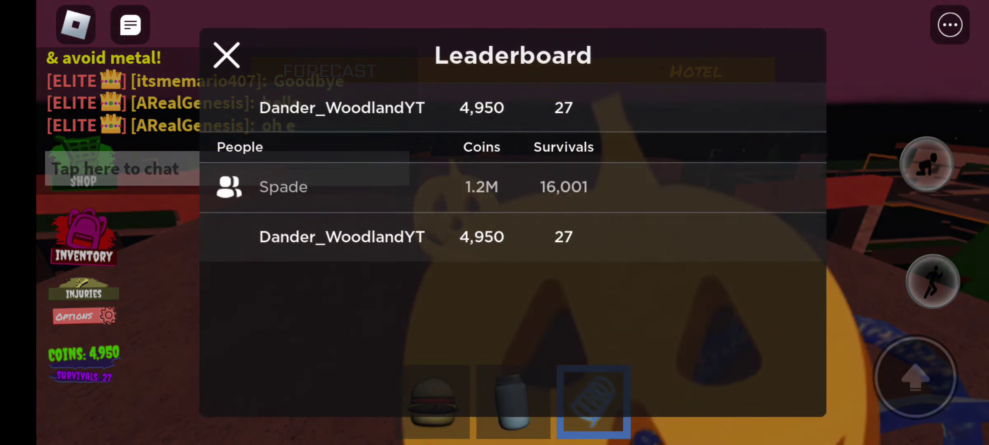
{"action": "left_click", "coordinate": [225, 55]}
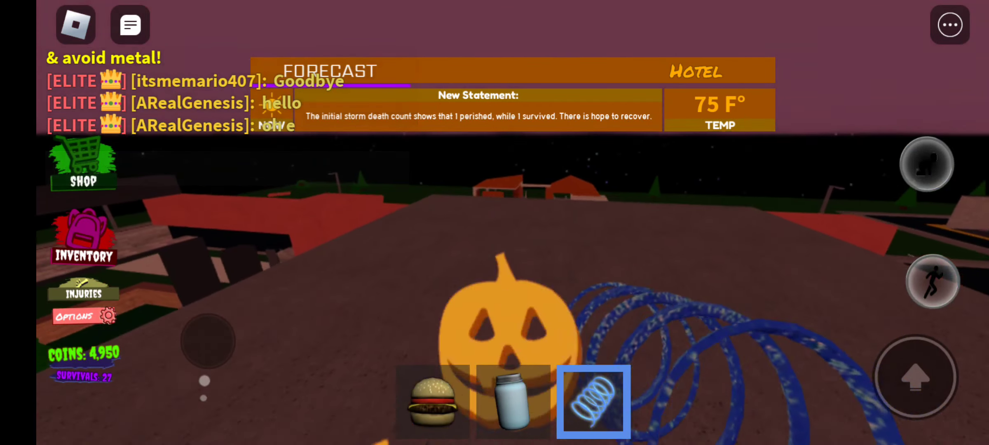